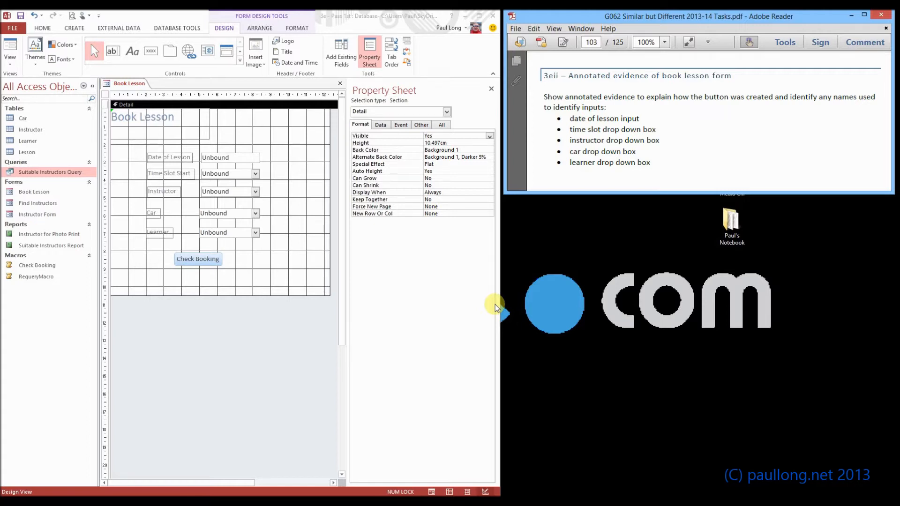
mouse_move(445, 296)
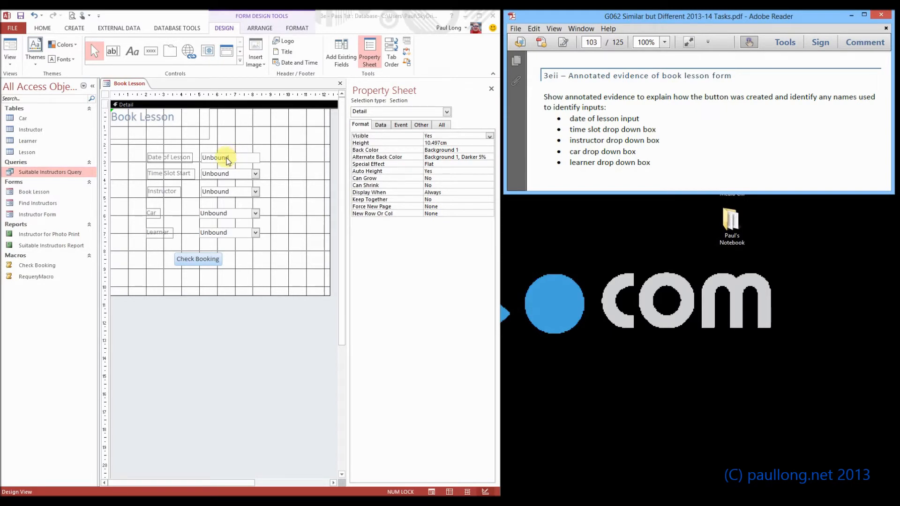
Step: Confirm the Date of Lesson text box is named LessonDate, then select the Time Slot combo box
click(230, 157)
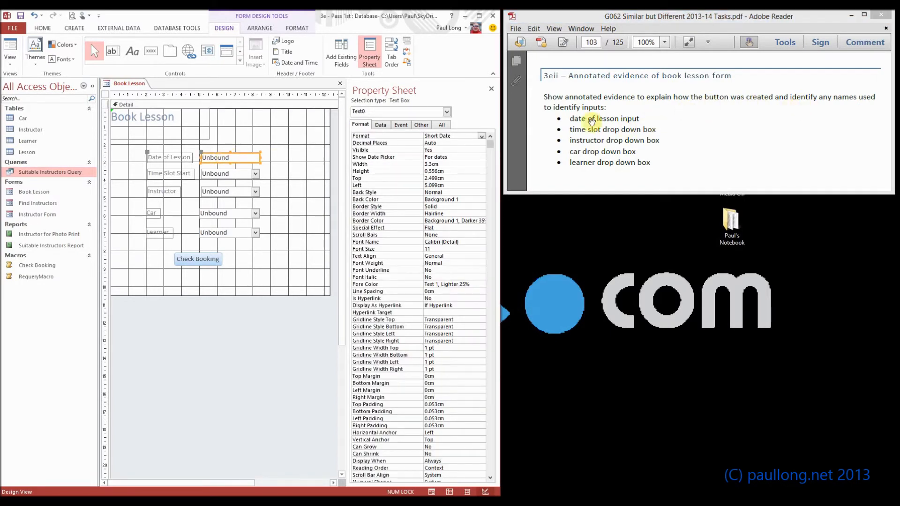
mouse_move(404, 173)
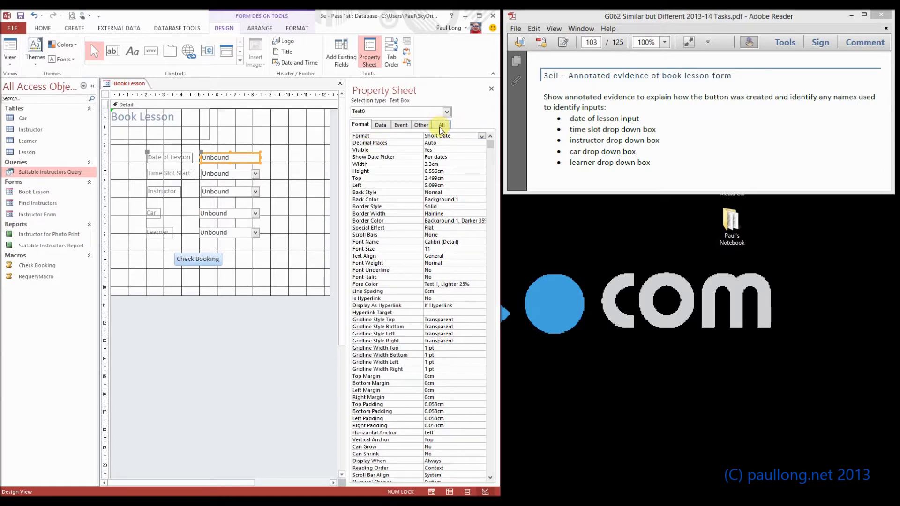
click(441, 125)
text(LessonDate)
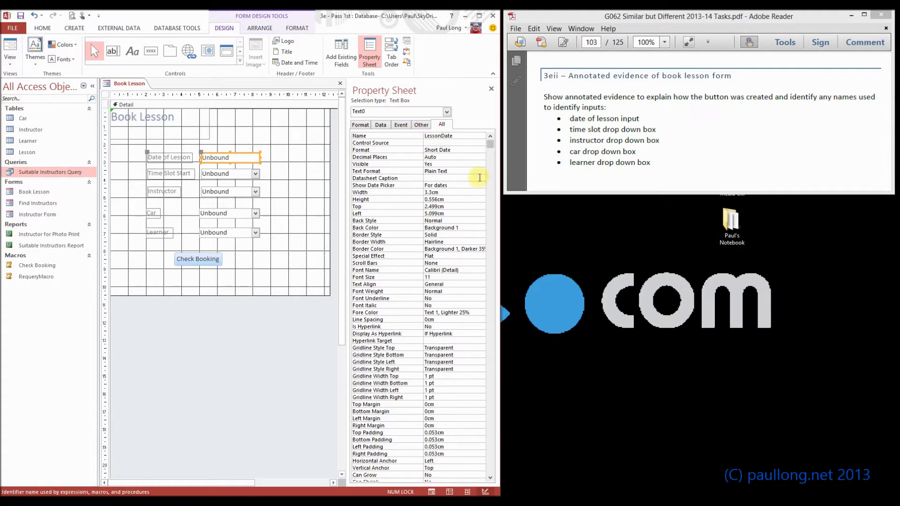
click(228, 174)
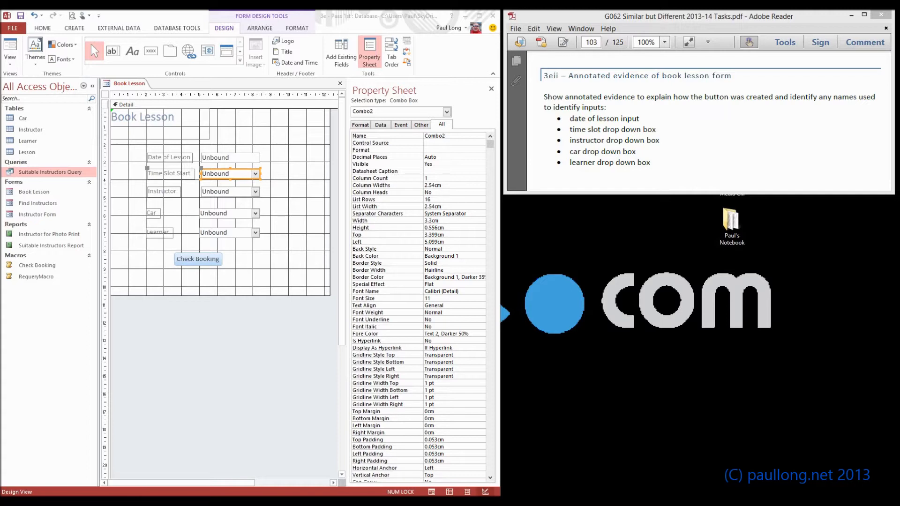
mouse_move(272, 190)
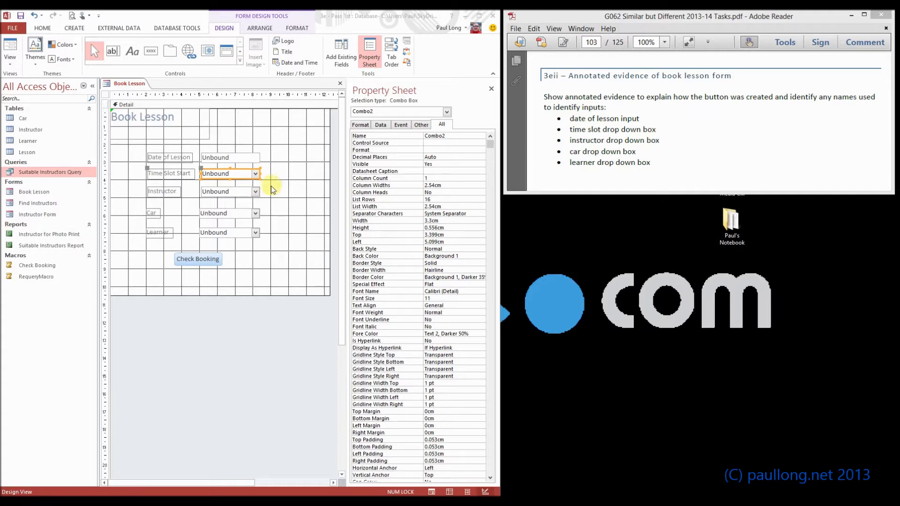
Step: Rename the Time Slot combo box to StartTimeCombo
click(446, 112)
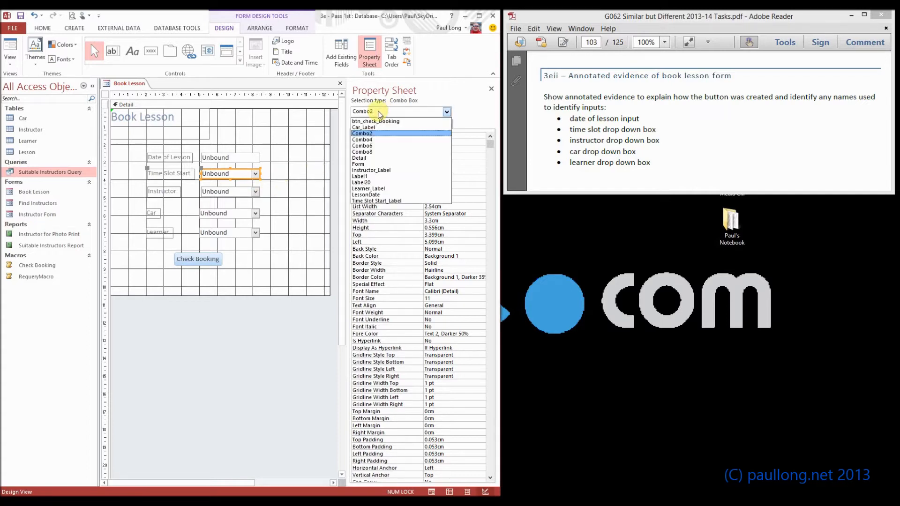
click(362, 133)
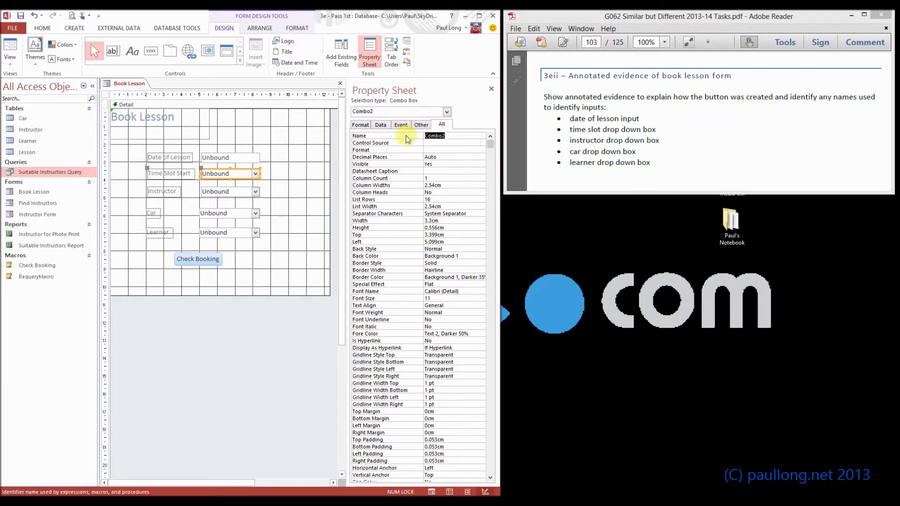
text(StartTime)
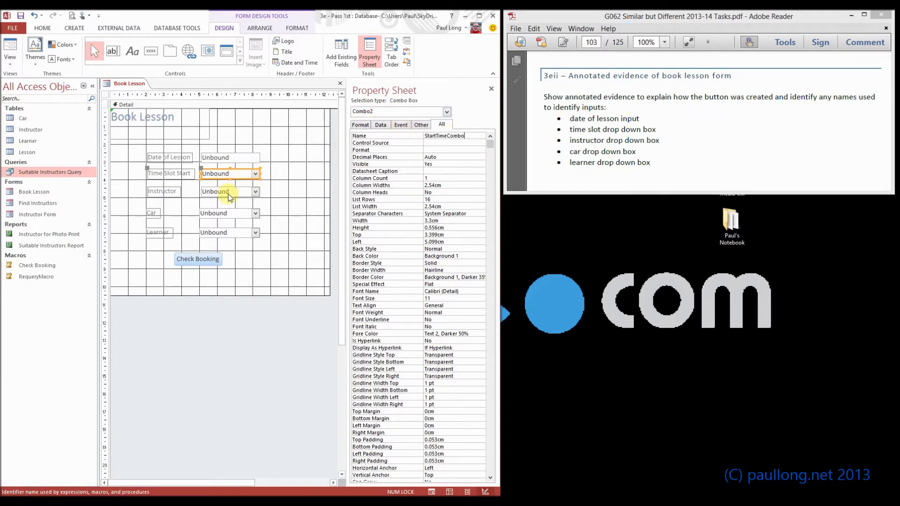
Step: Check the InstructorCombo name, rename the car combo to CarCombo, and check LearnerCombo
click(227, 191)
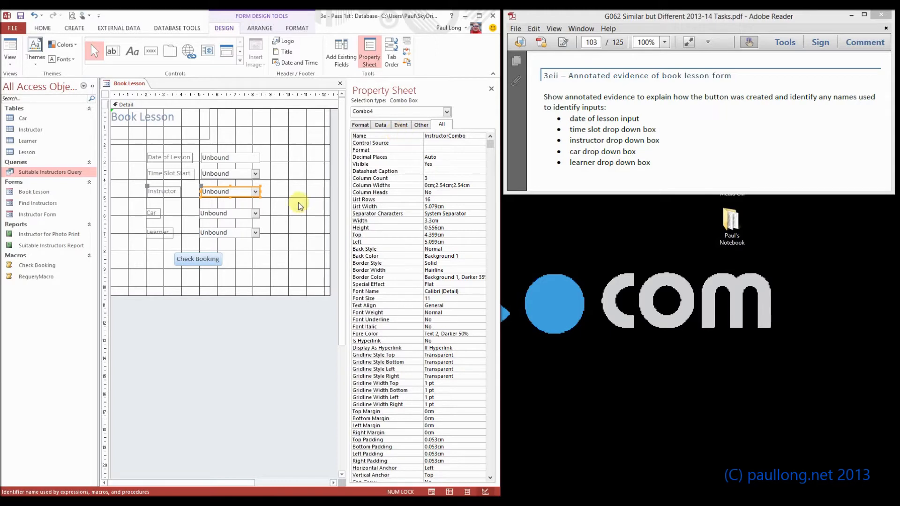
click(227, 213)
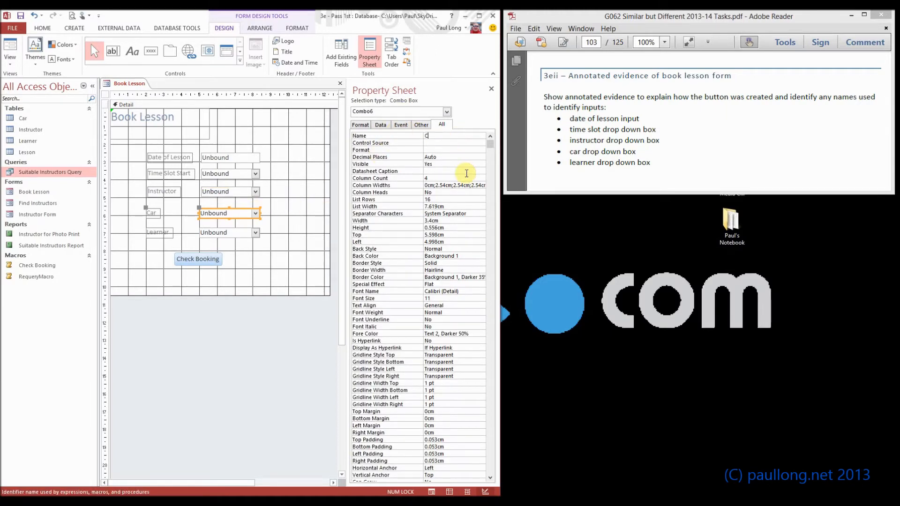
text(CarCombo)
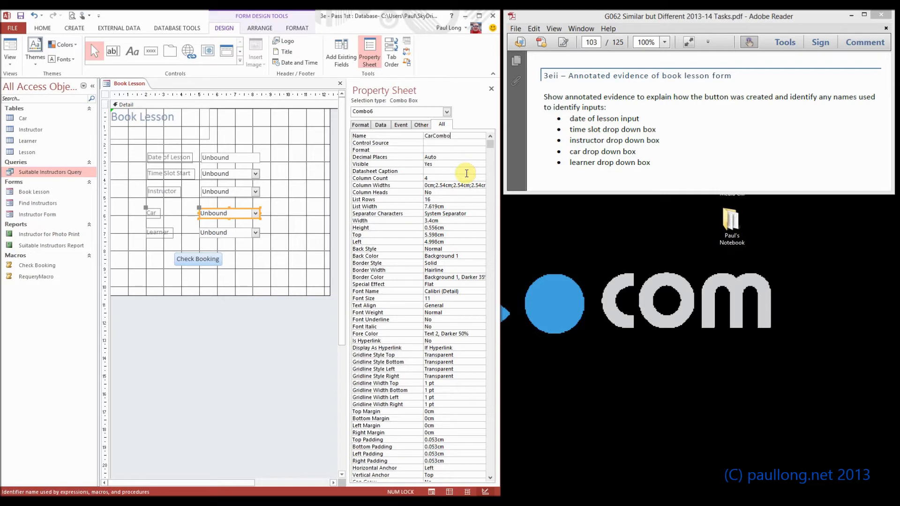
click(228, 232)
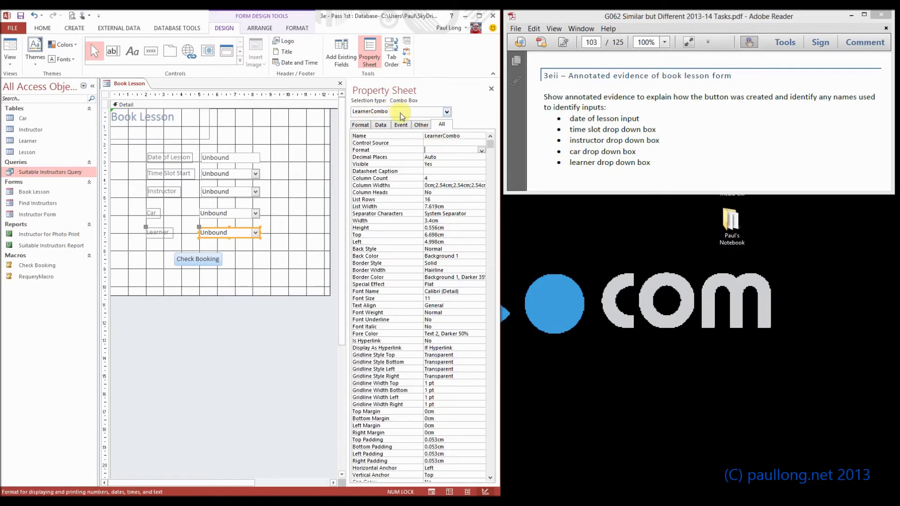
mouse_move(453, 161)
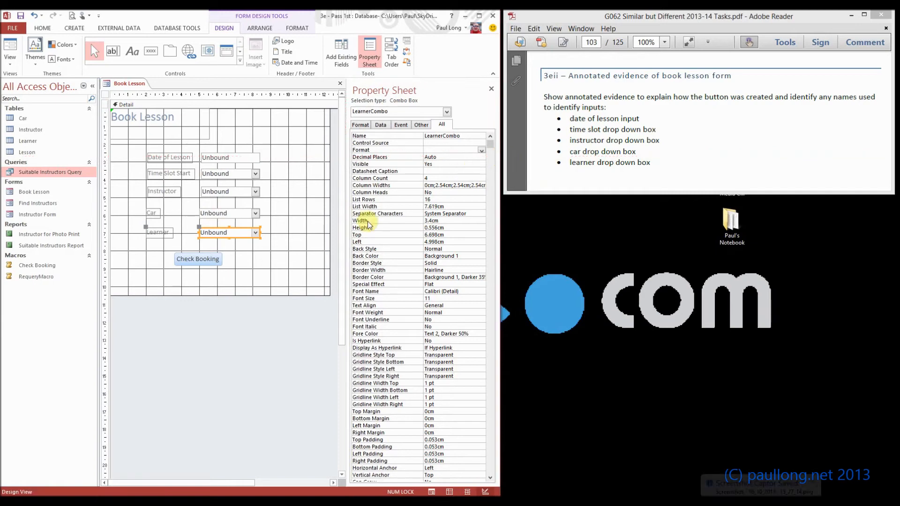
Step: Set btn_check_booking's On Click event to the Check Booking macro
click(197, 259)
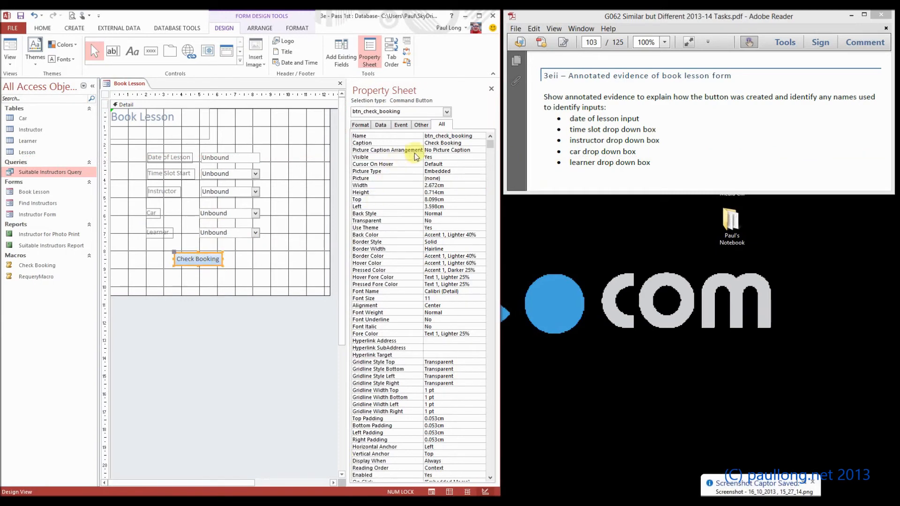
click(401, 125)
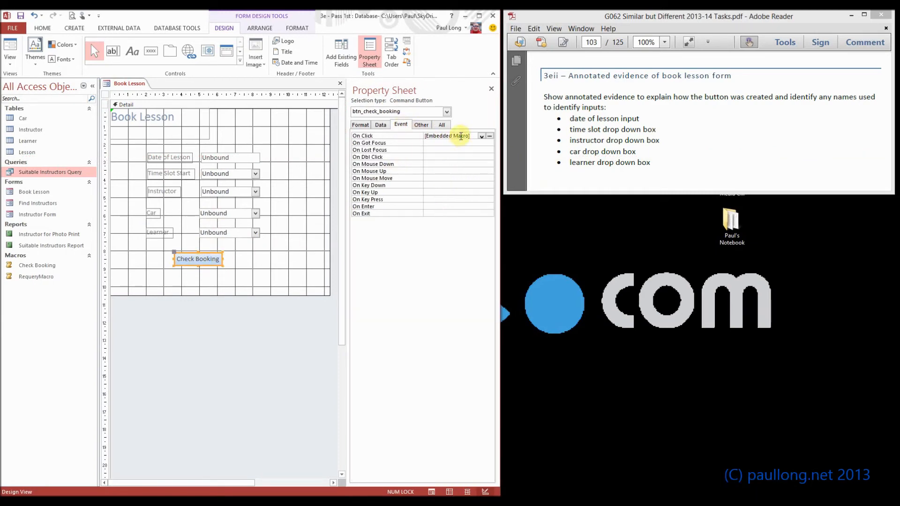
click(481, 136)
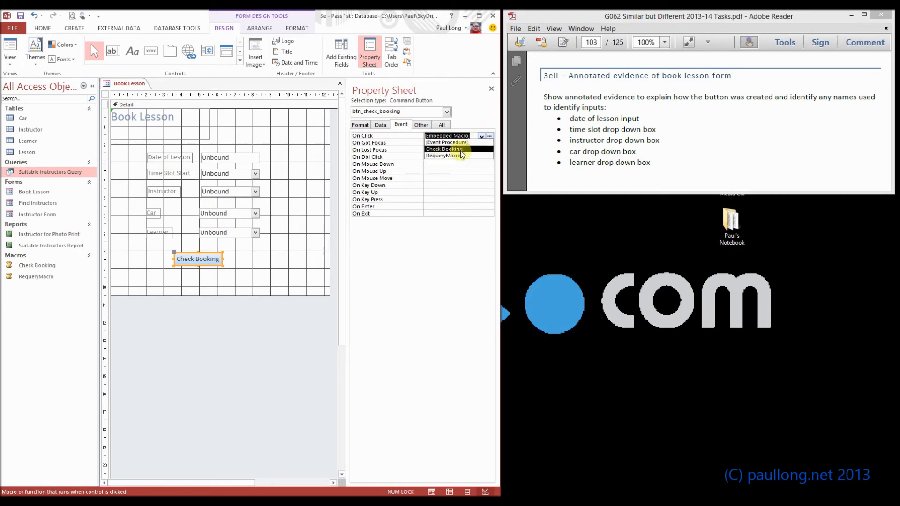
click(443, 149)
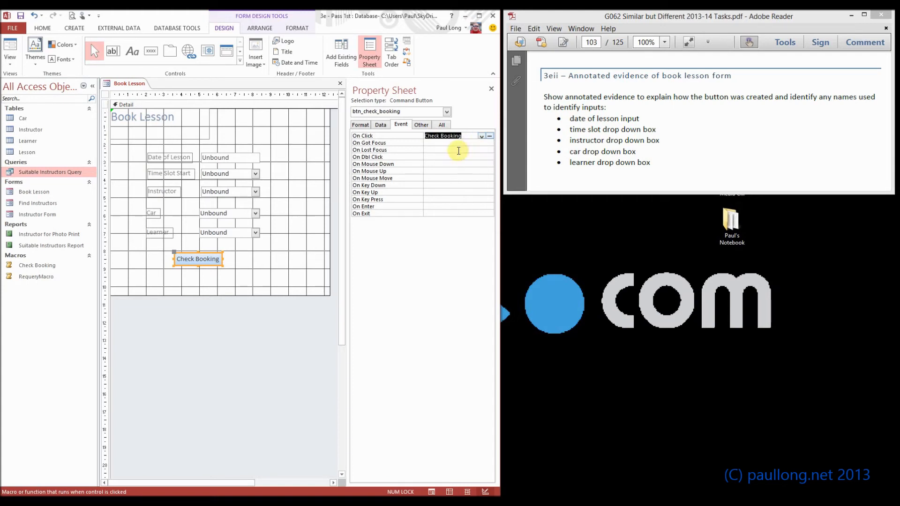
mouse_move(465, 143)
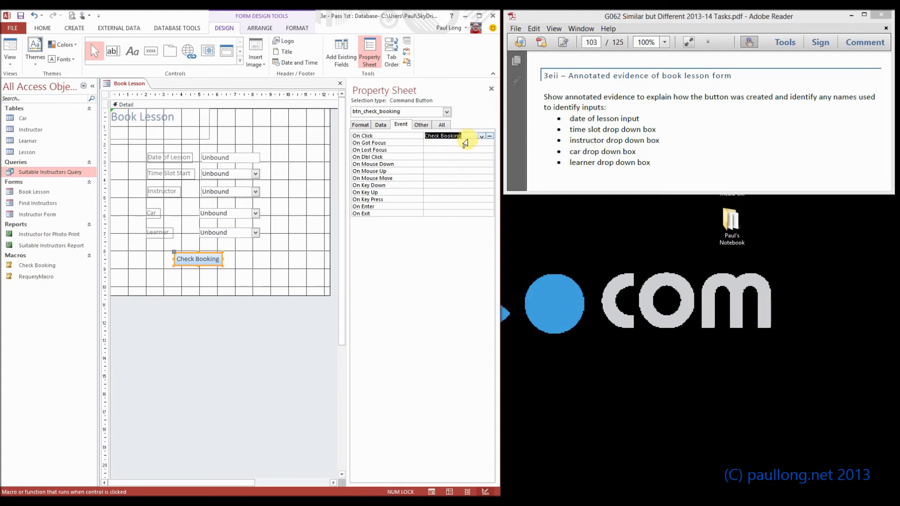
mouse_move(348, 95)
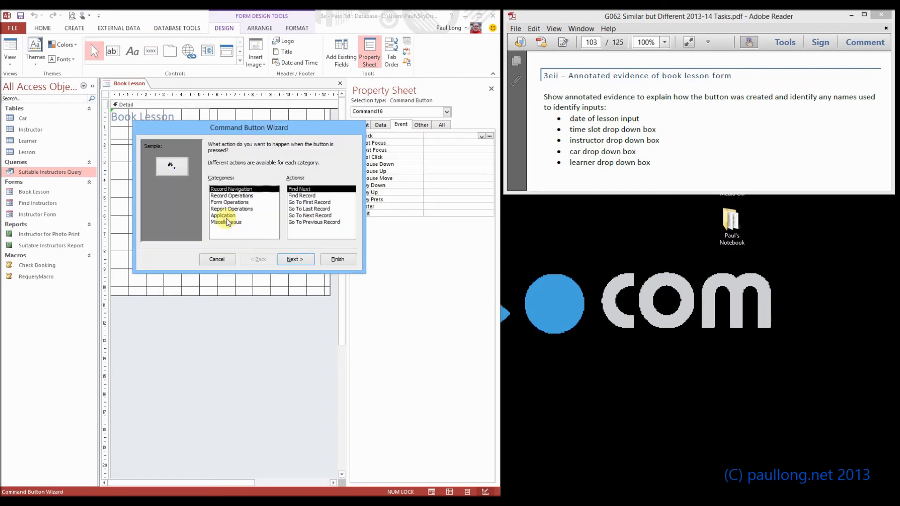
Step: Choose Miscellaneous > Run Macro in the Command Button Wizard, then cancel it
click(226, 222)
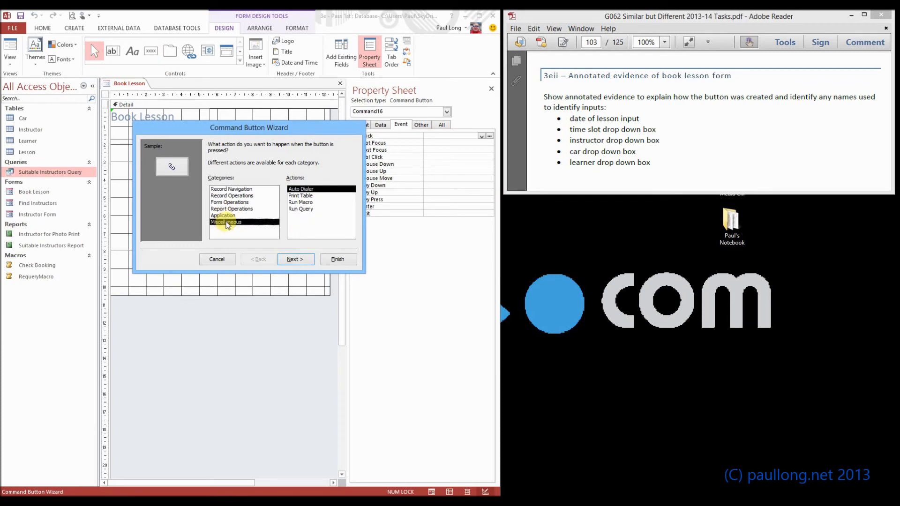
click(301, 202)
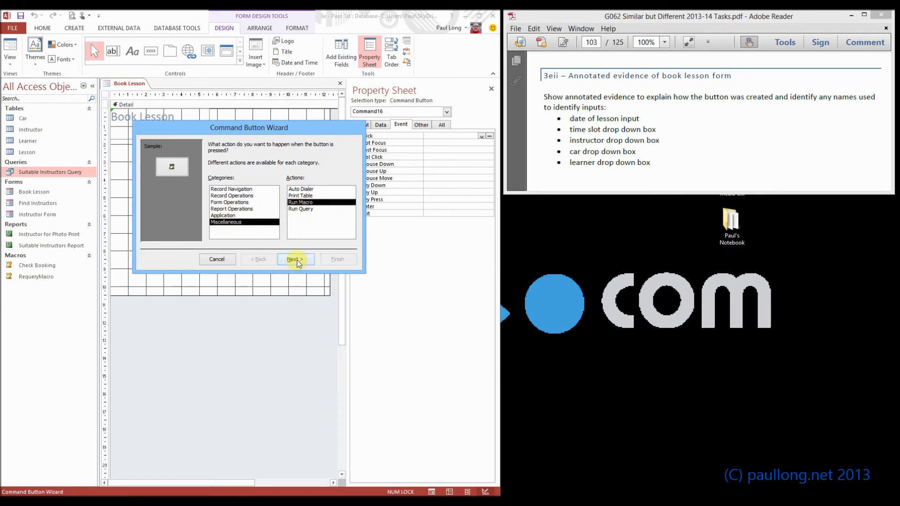
click(295, 259)
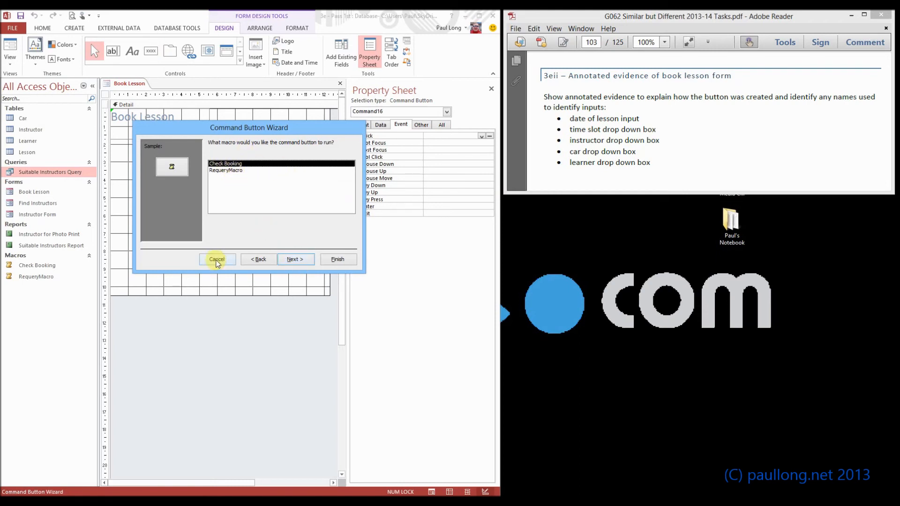
click(217, 259)
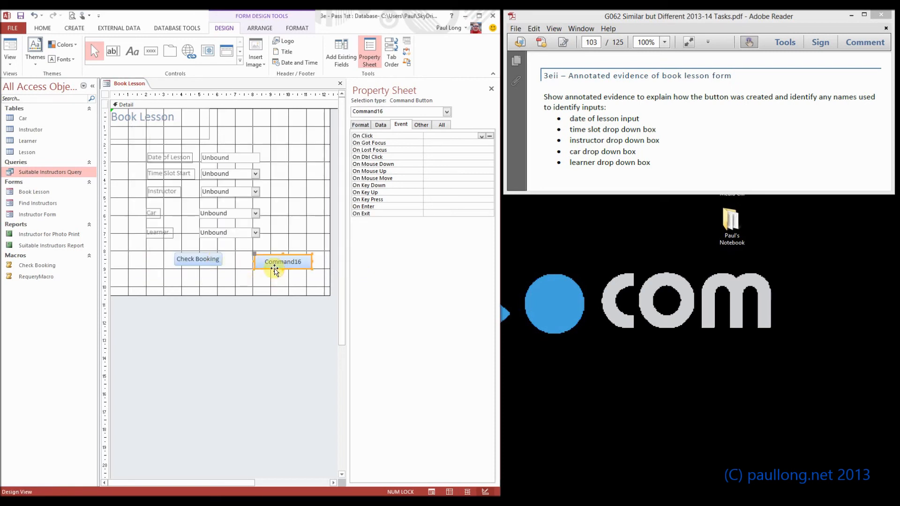
click(276, 273)
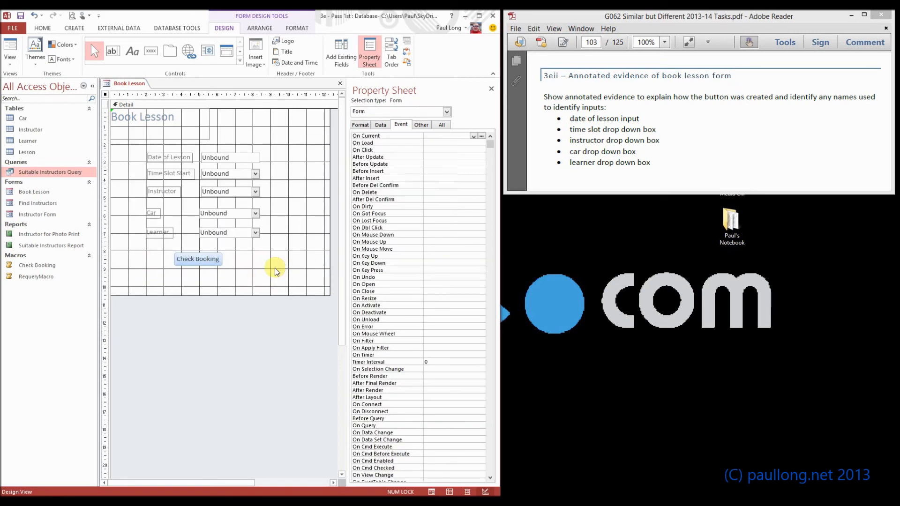